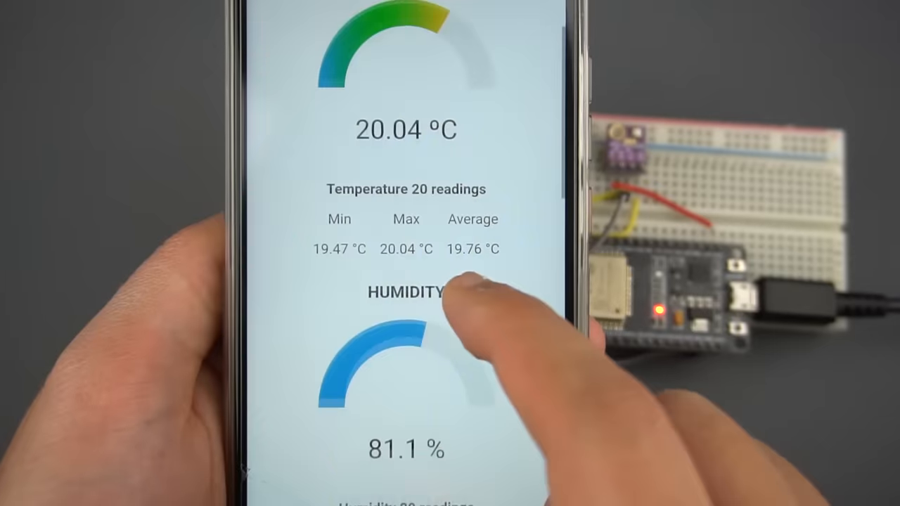
pyautogui.scroll(-3)
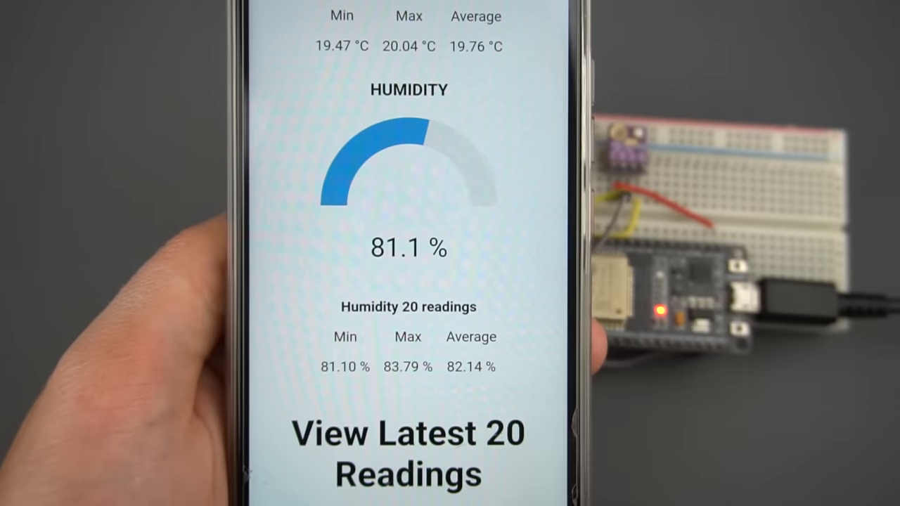